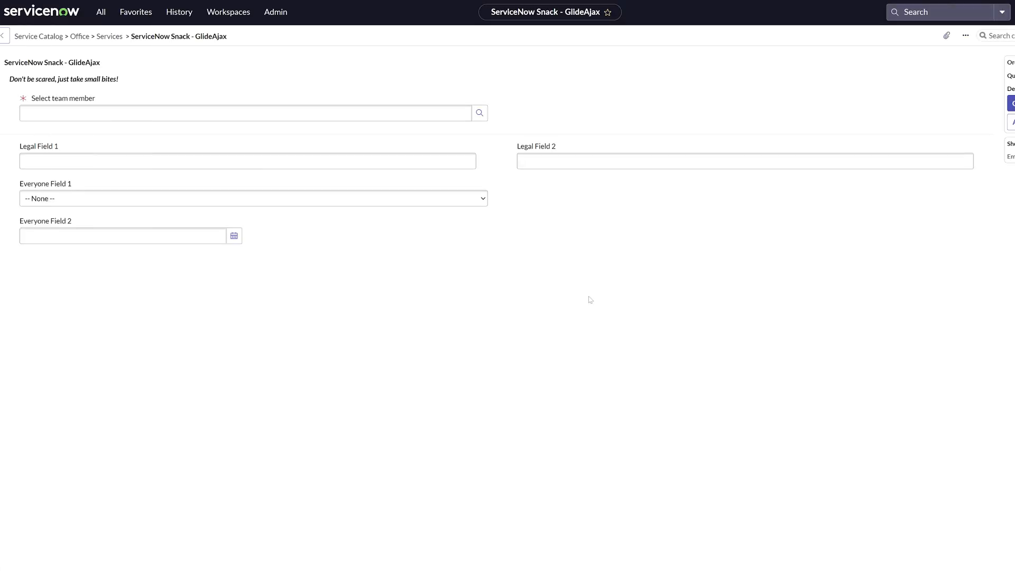
Open the 'Hide Legal Fields onLoad' catalog UI policy from the item's related list
click(247, 161)
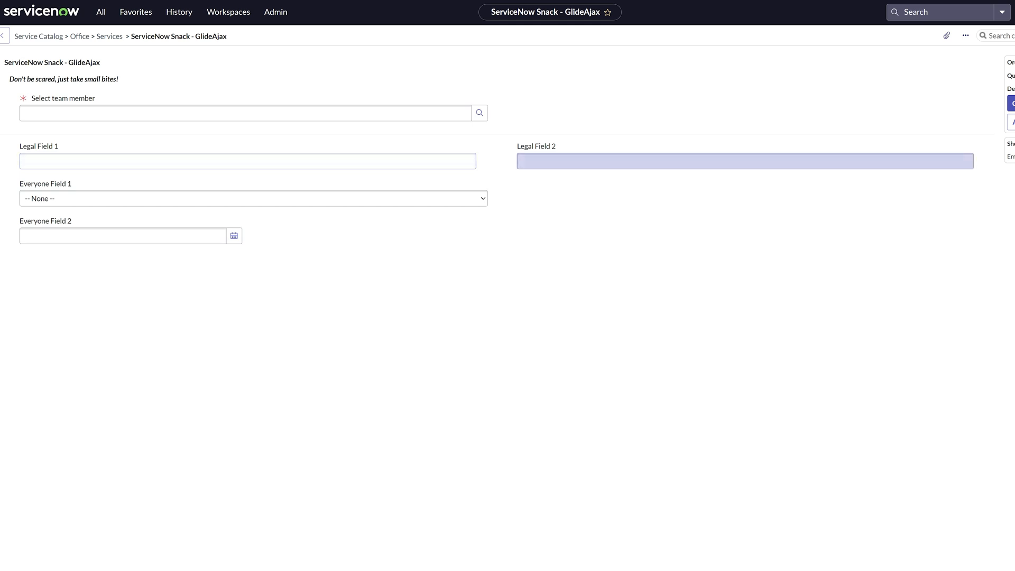
click(248, 160)
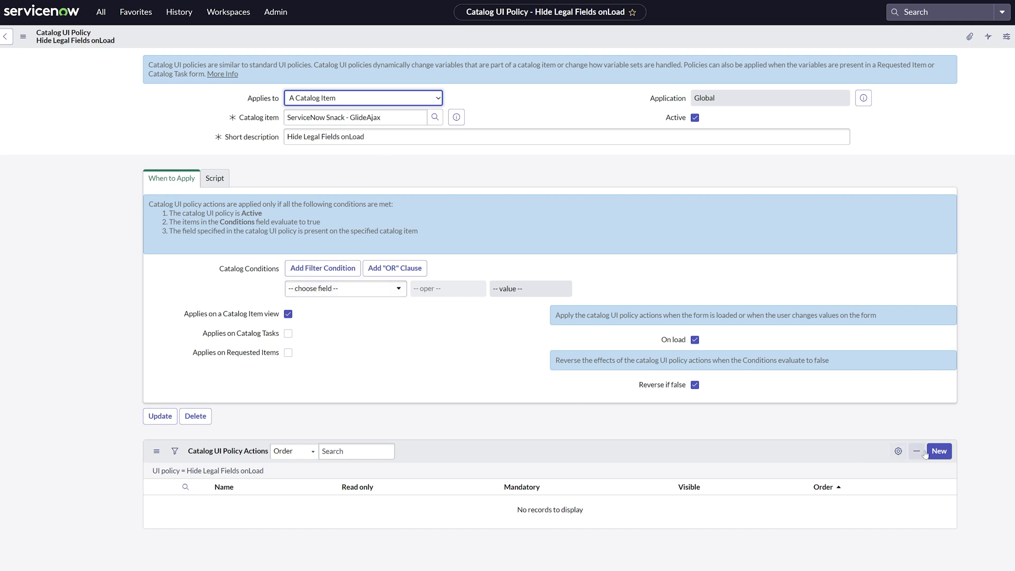
Submit a new policy action setting Container1 to Visible False, then open the Groups list
click(938, 450)
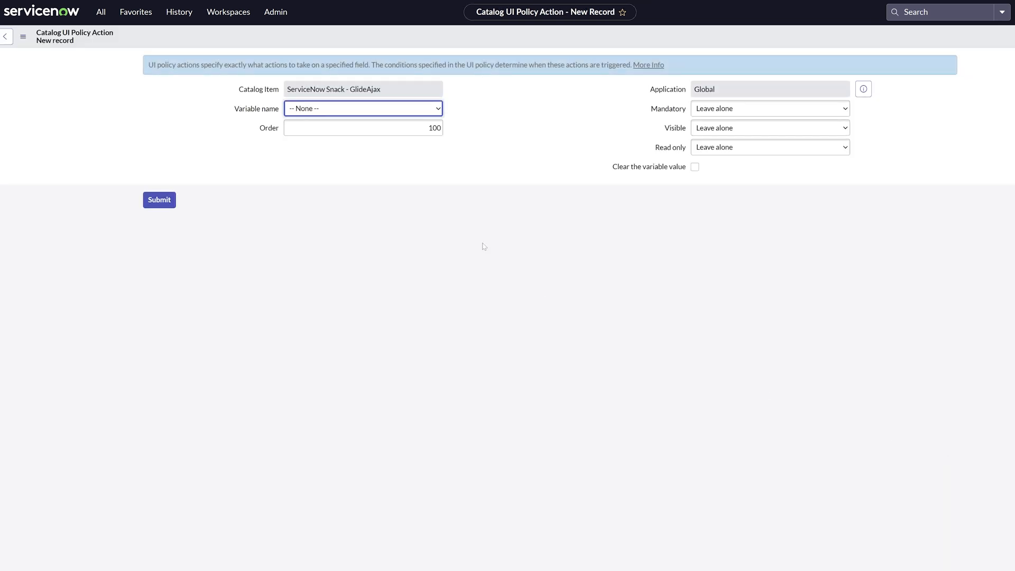
click(362, 108)
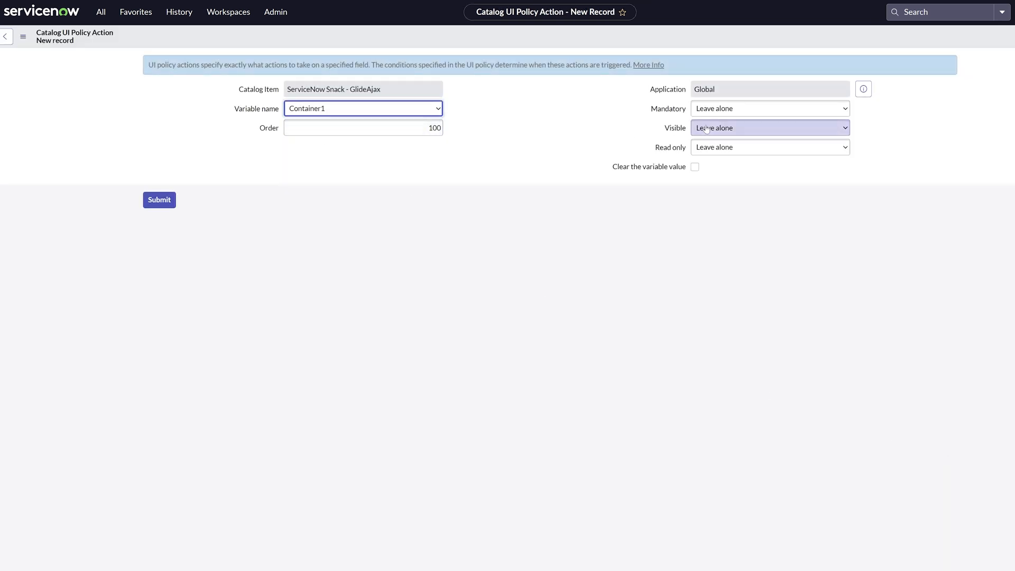
click(770, 127)
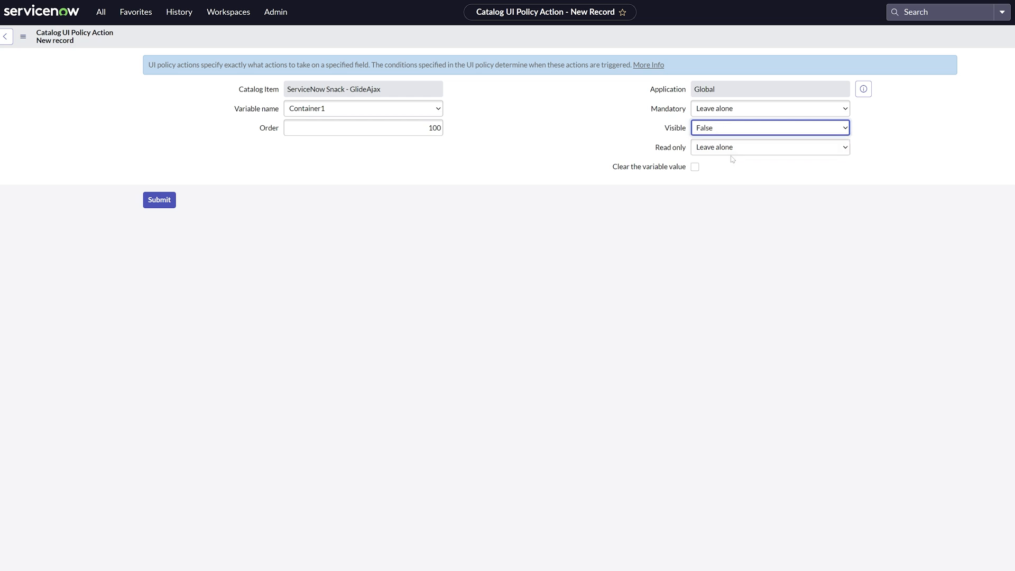
click(159, 200)
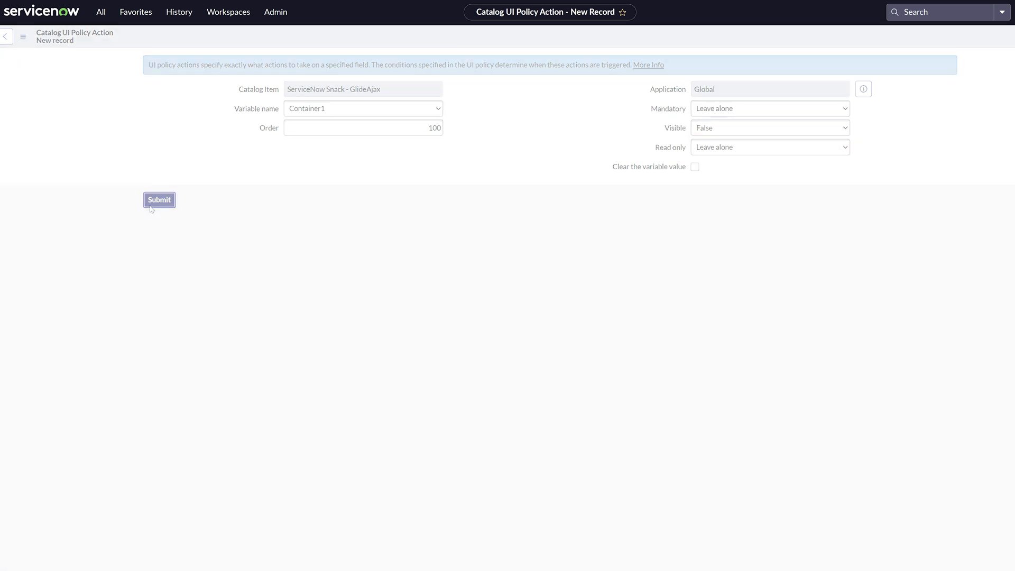
click(159, 199)
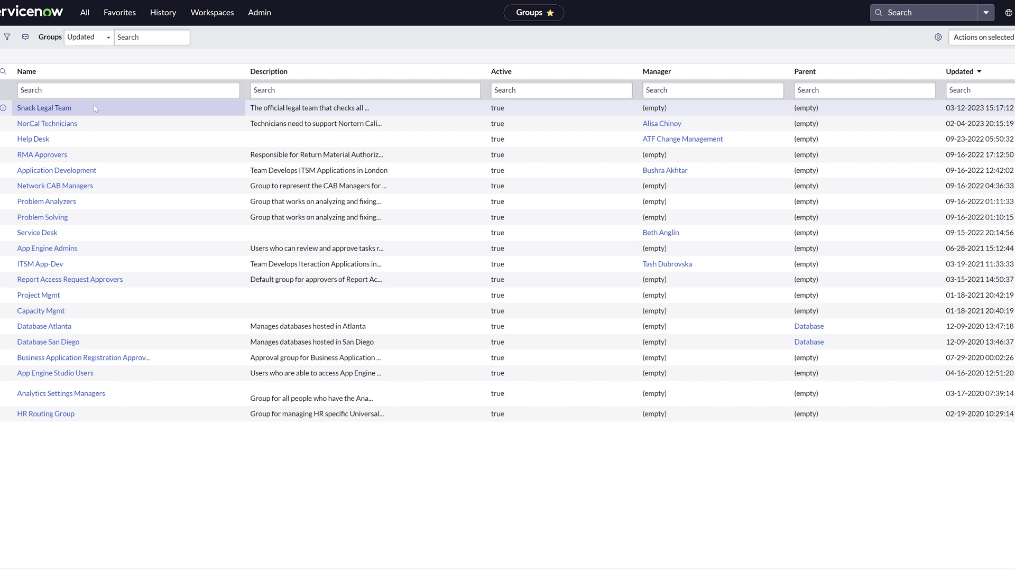
Create a new Script Include record named ajaxGroupMembership
click(33, 139)
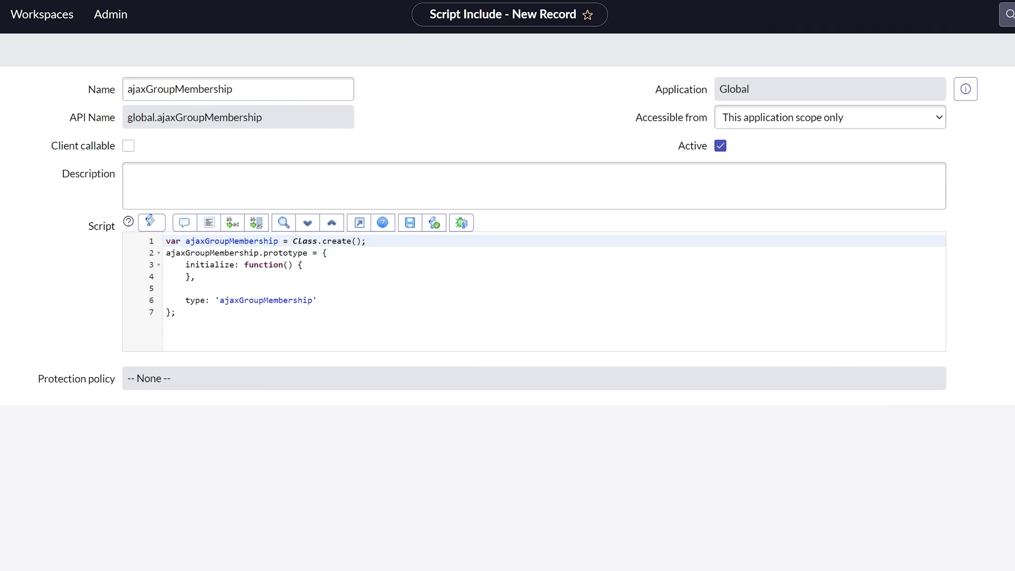
Make the script include client callable and start checkLegal with a sys_user_grmember GlideRecord
click(238, 89)
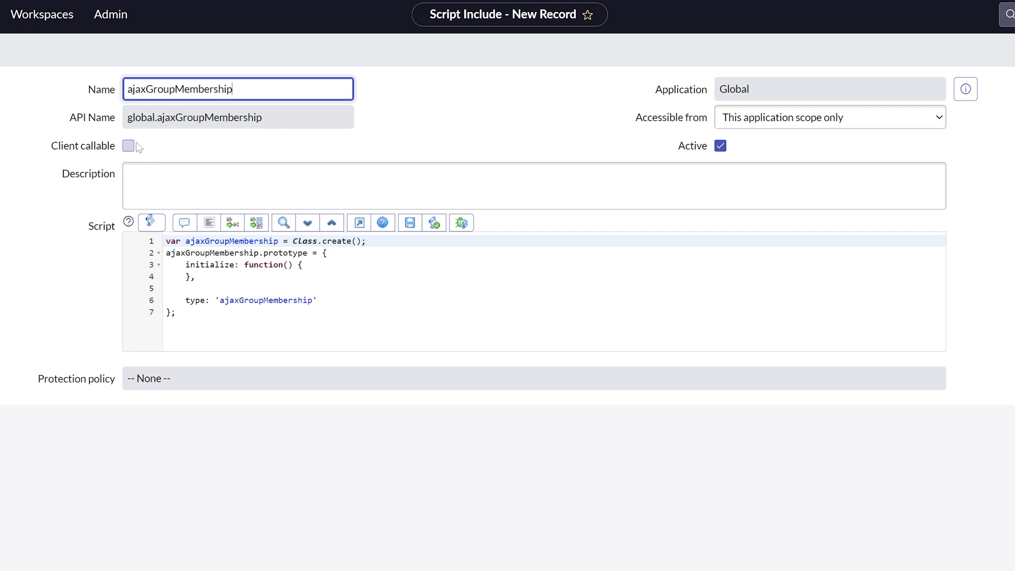
click(128, 146)
text(checkLegal: fu)
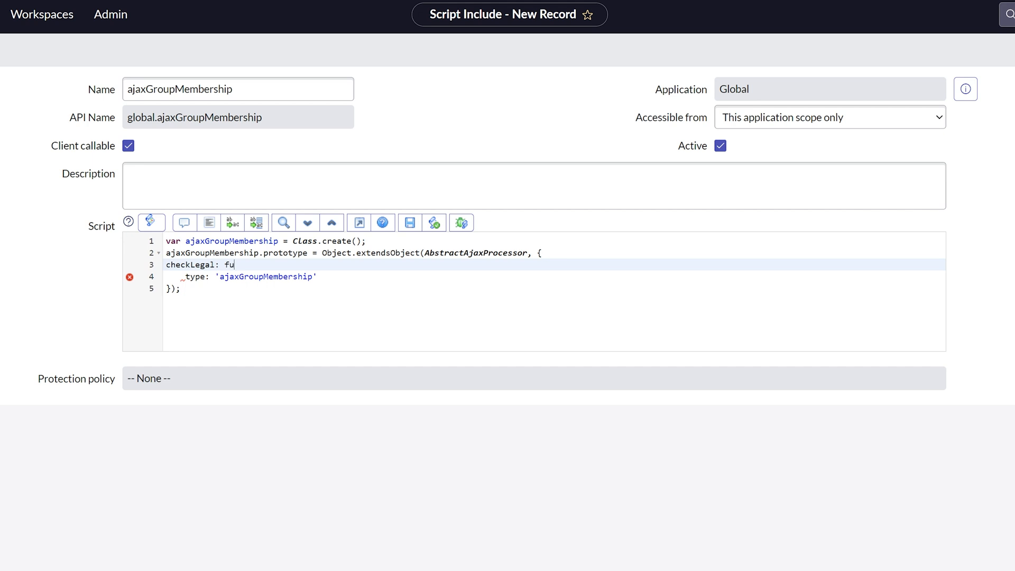
text(nction() {)
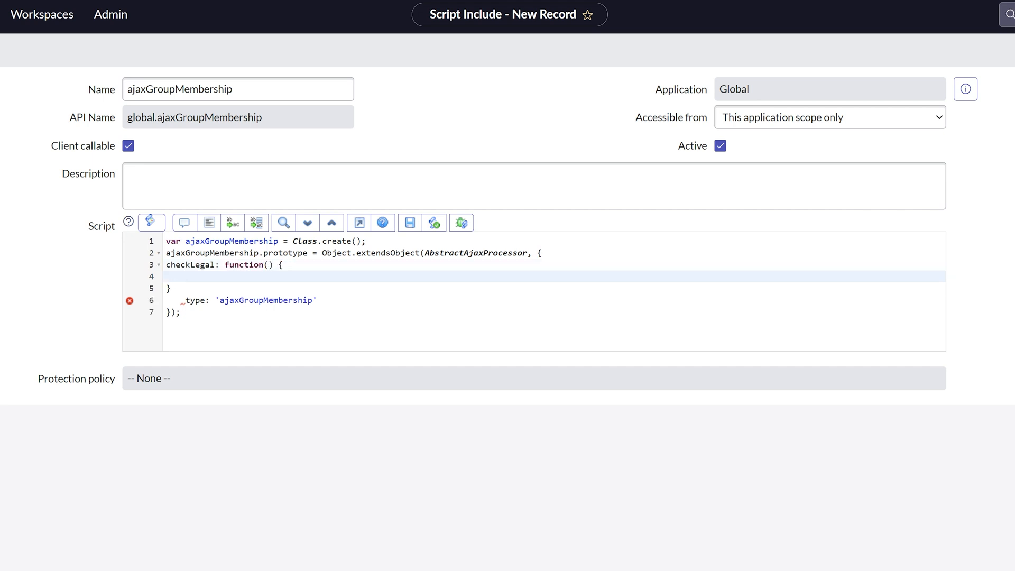
text(var gr = new Glide)
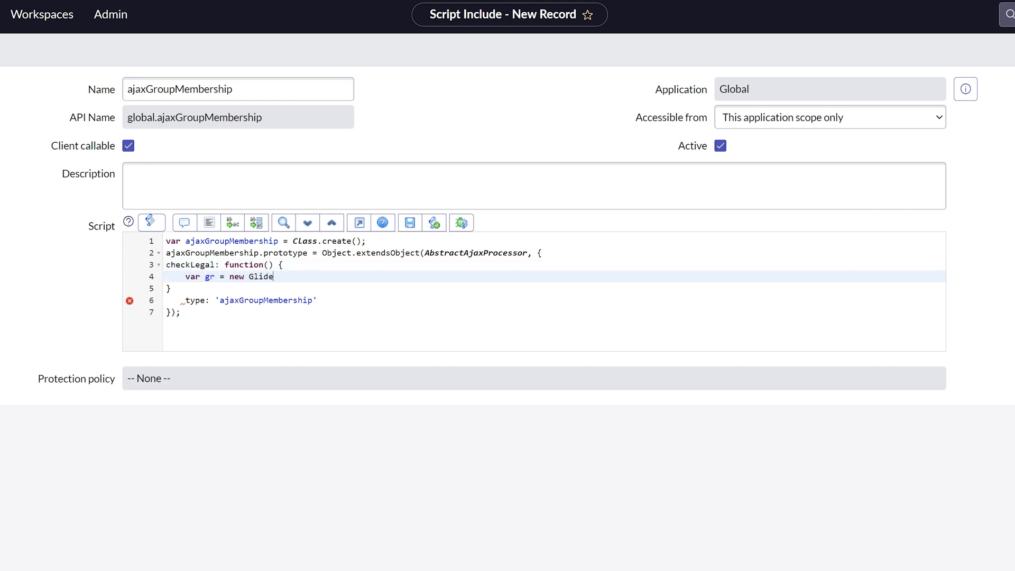
text(Record('sys_user_grmmeb'))
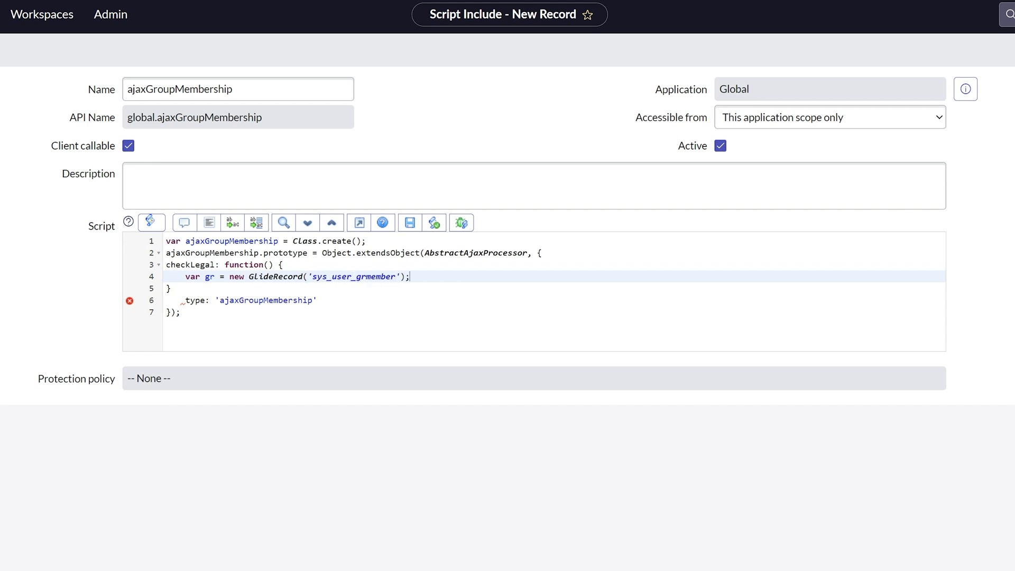
text(gr.addQuery('user', this.getParameter(')
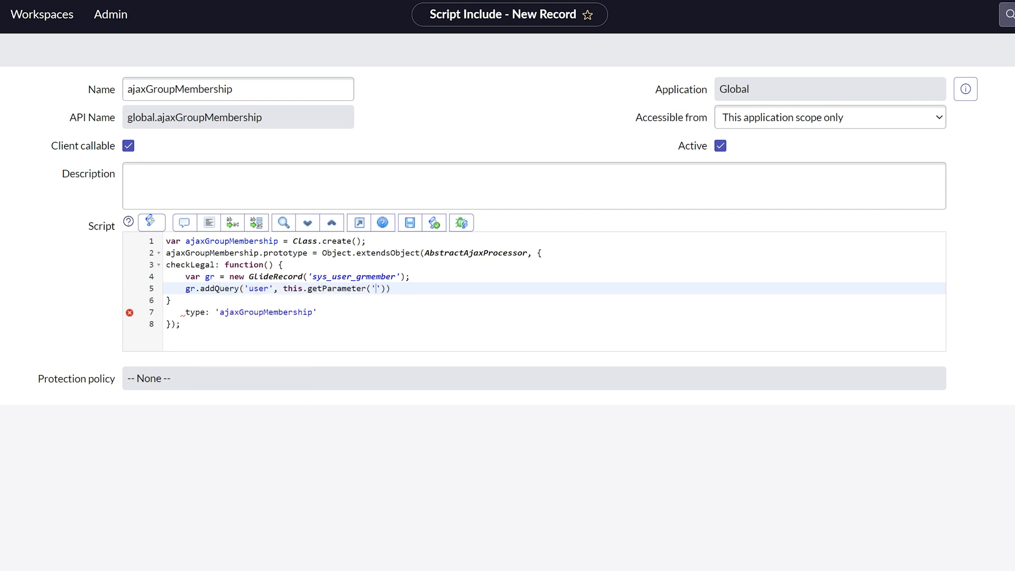
Query by sysparm_userID and the snack_legal_team group, returning gr.hasNext()
text(sysparm_userID)
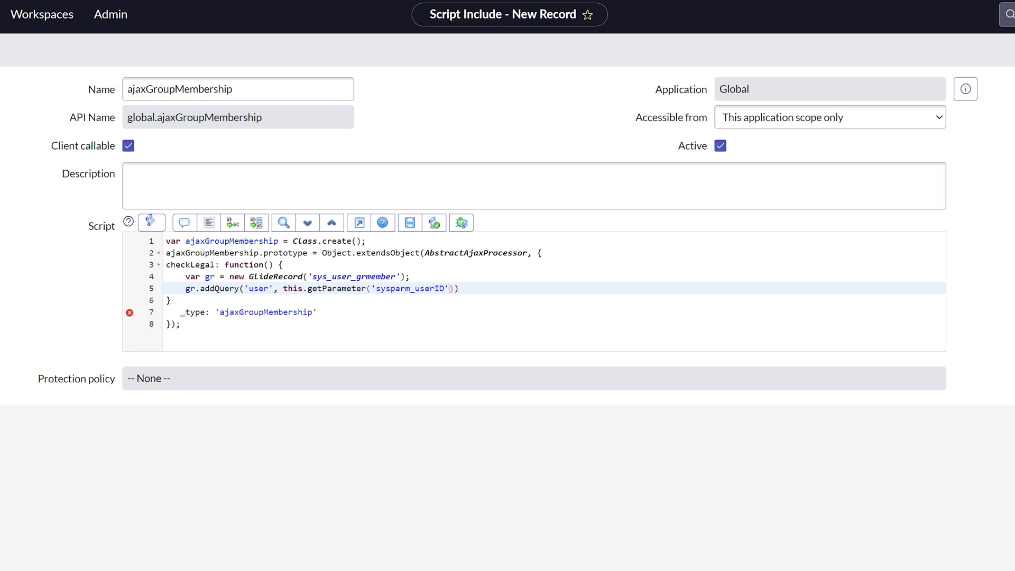
text(gr.addQuery)
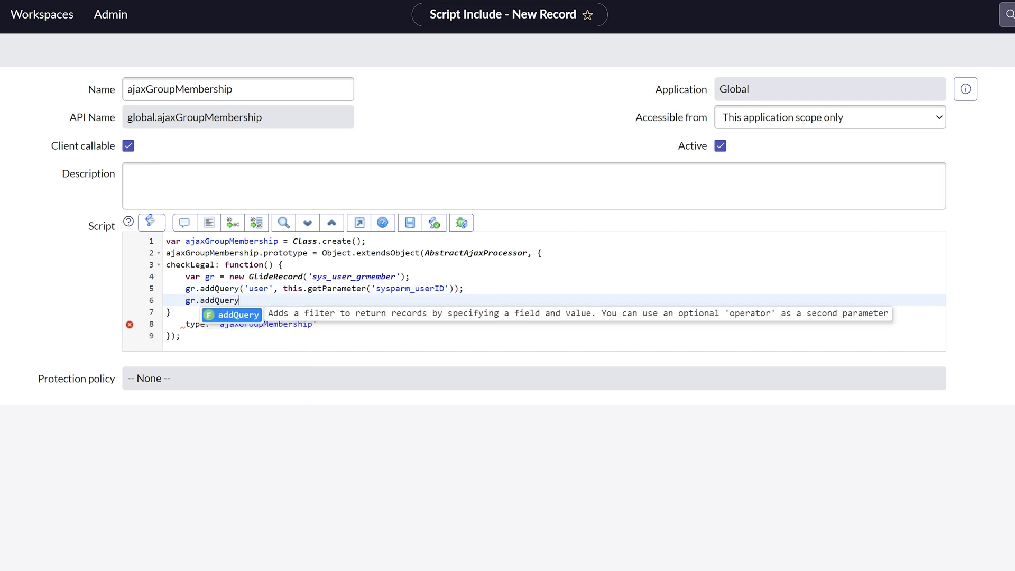
text(('group', gs.getProperty('snack_le)
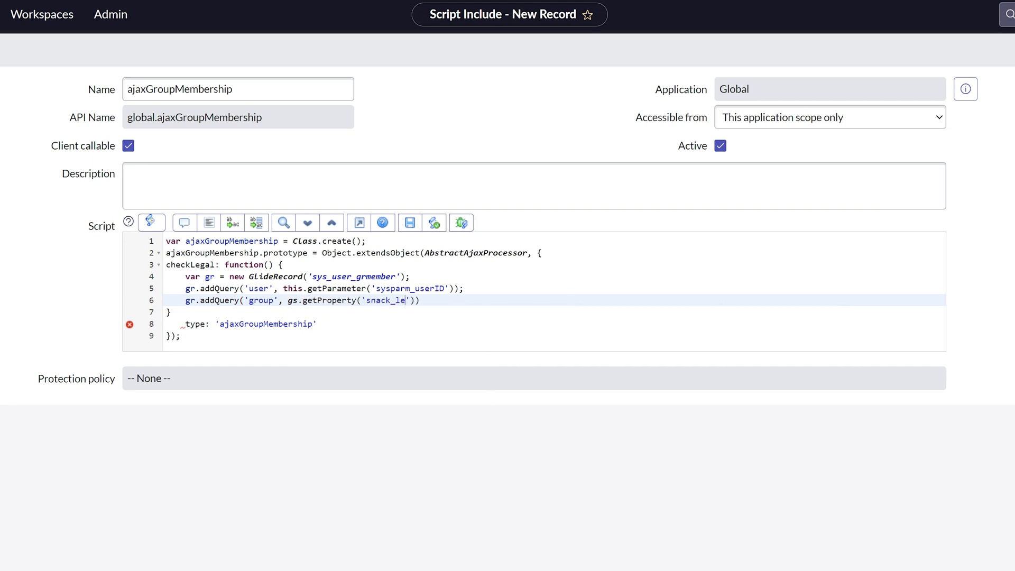
text(gal_team'));)
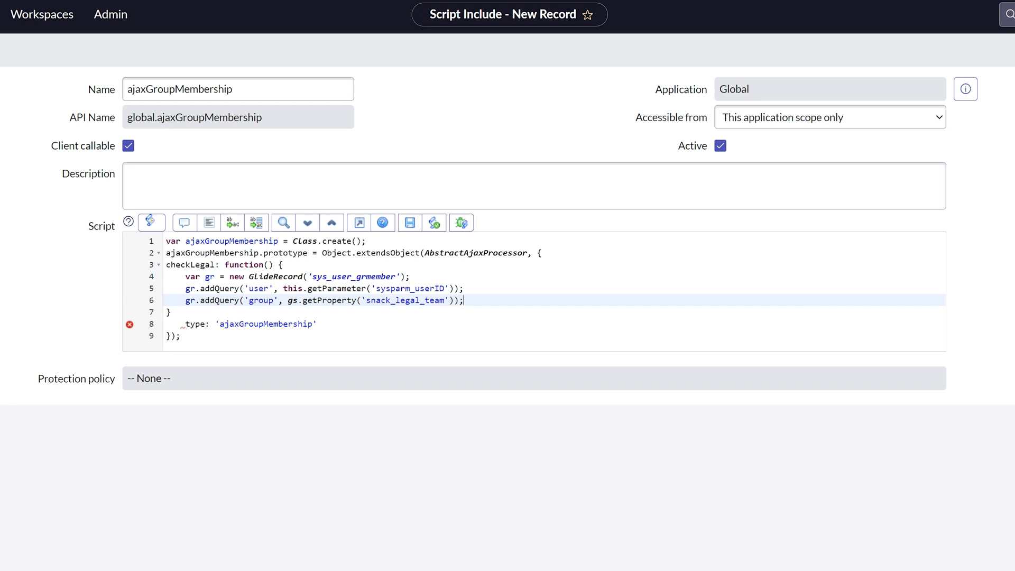
text(gr.query();)
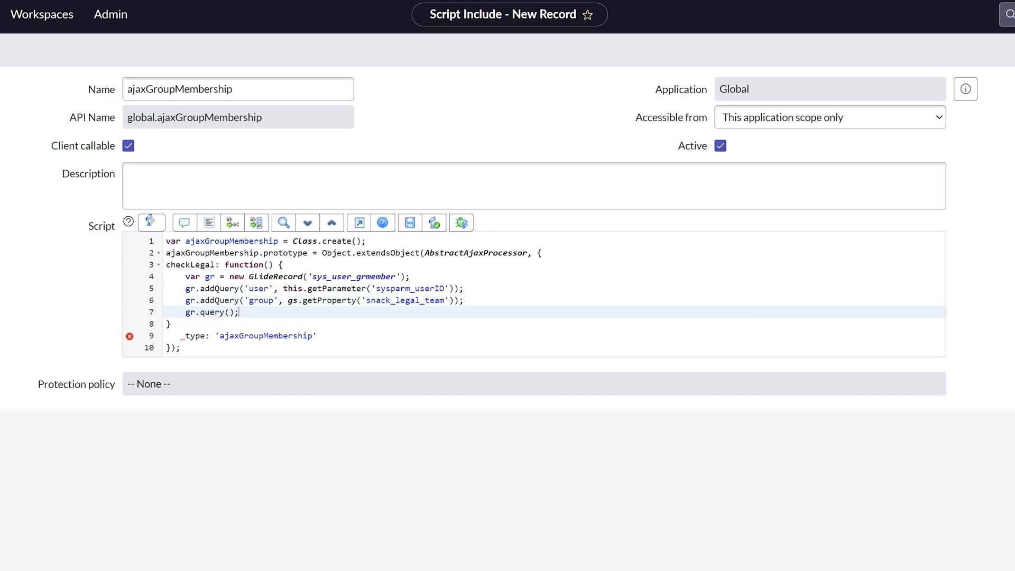
text(return)
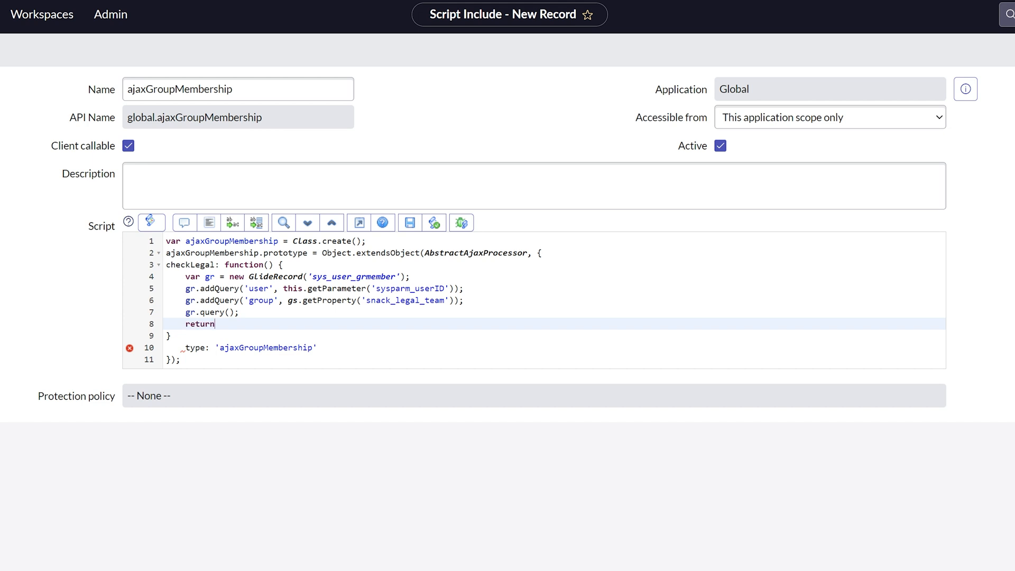
text(gr.hasNext();)
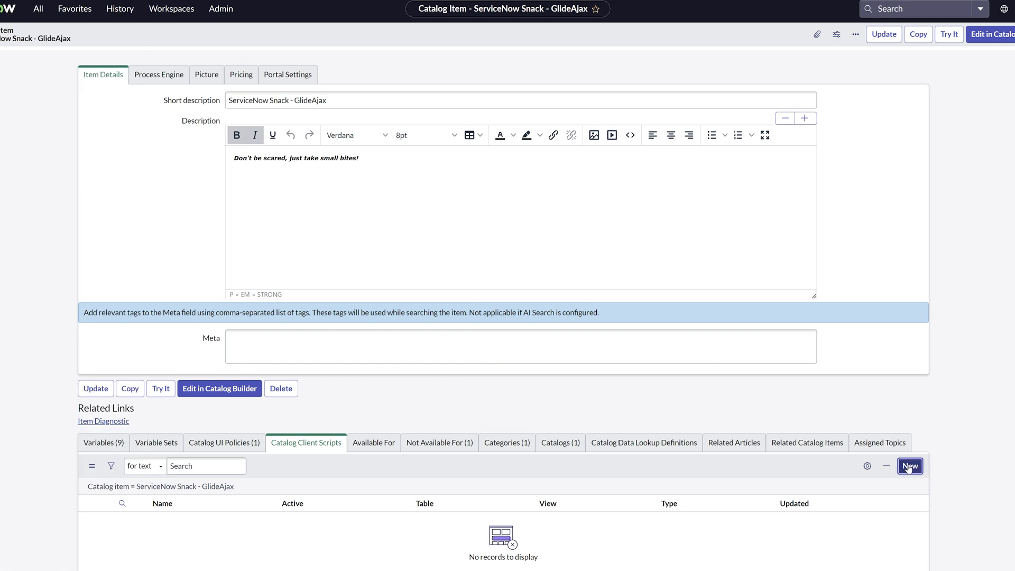
Create a catalog client script named 'Check Legal Team' applying to all UI types
click(909, 466)
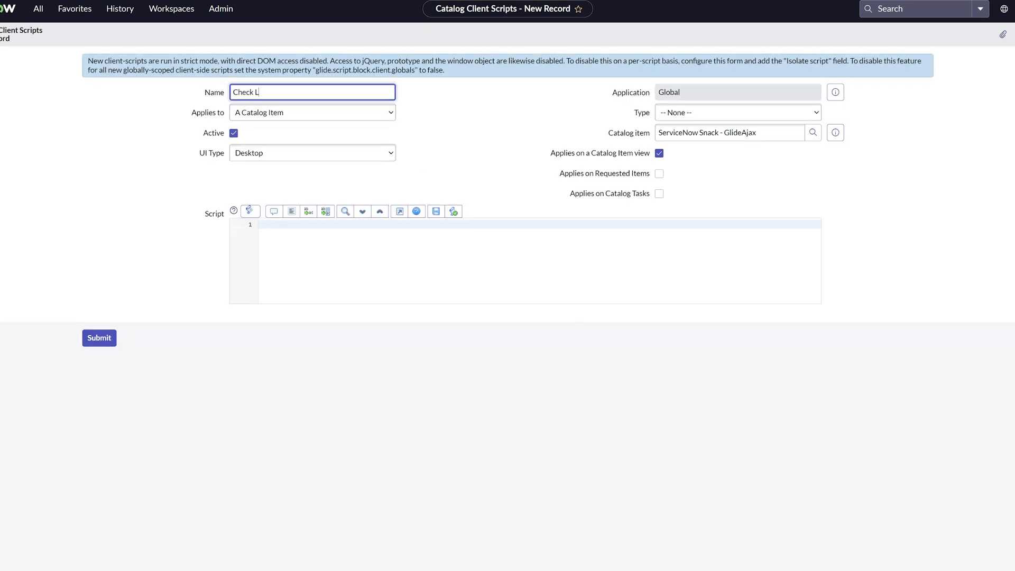
text(egal Team)
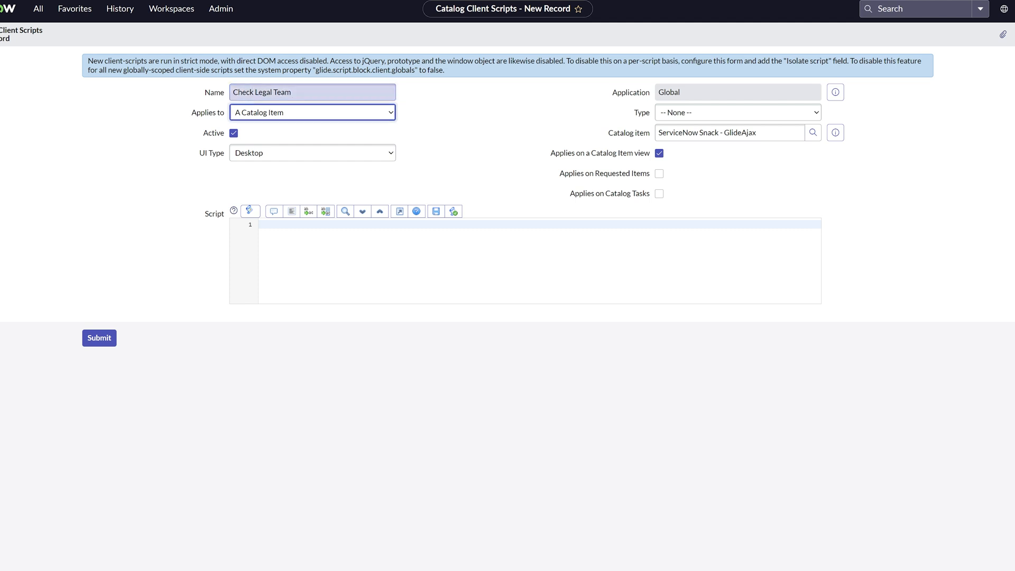
click(312, 152)
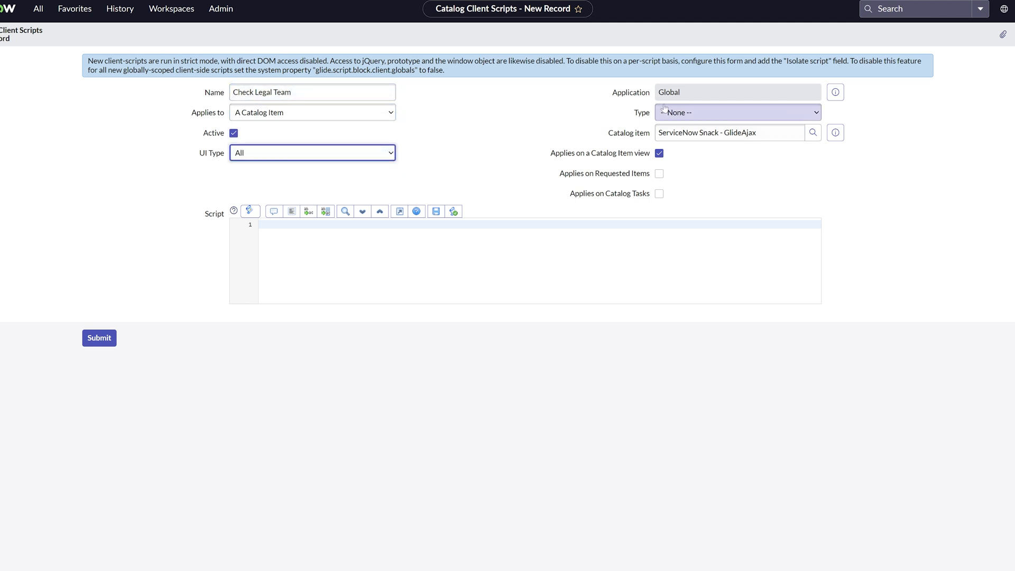
click(737, 112)
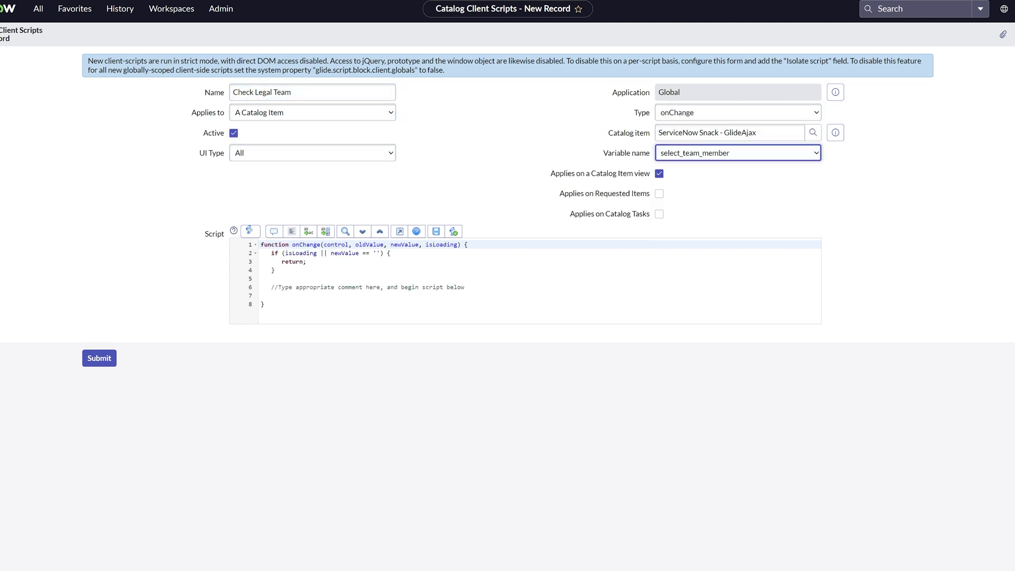
Script a GlideAjax to ajaxGroupMembership passing 'checklegal' and newValue, with getXMLAnswer(callBack)
text(var ga = new G)
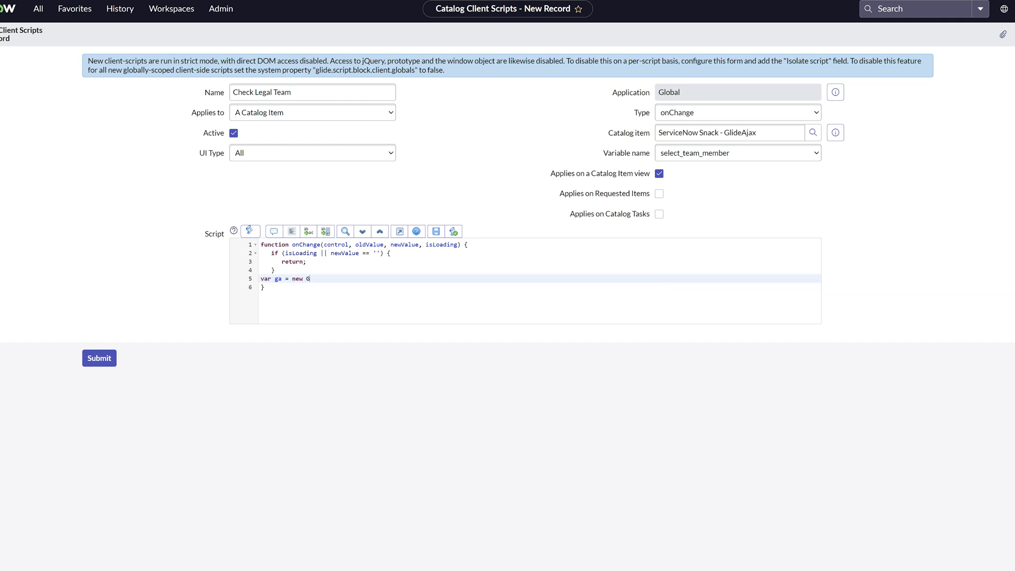
text(lideAjax('ajaxGroupMembership');)
text(ga.addParam(')
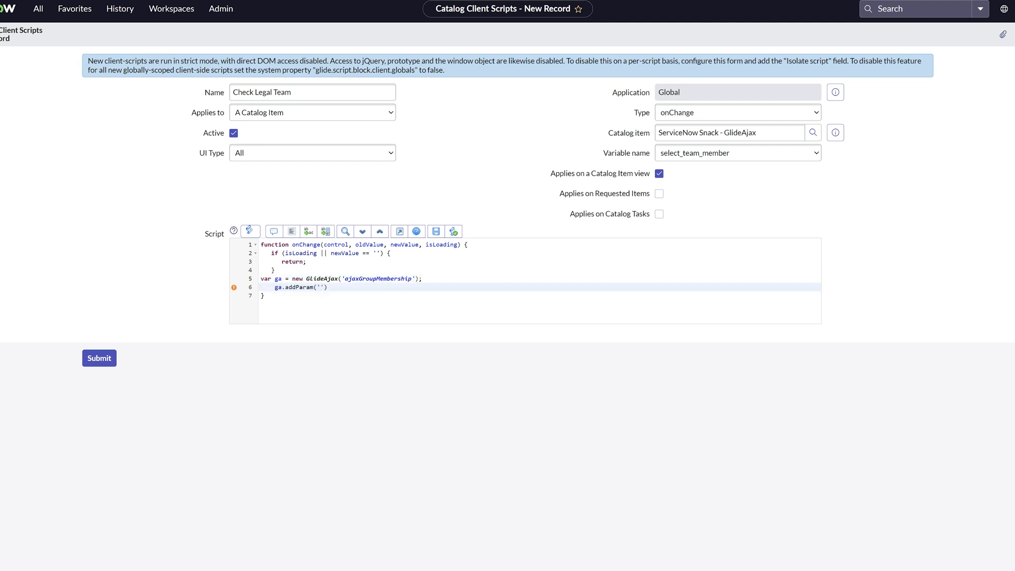
text(sysparm_name',)
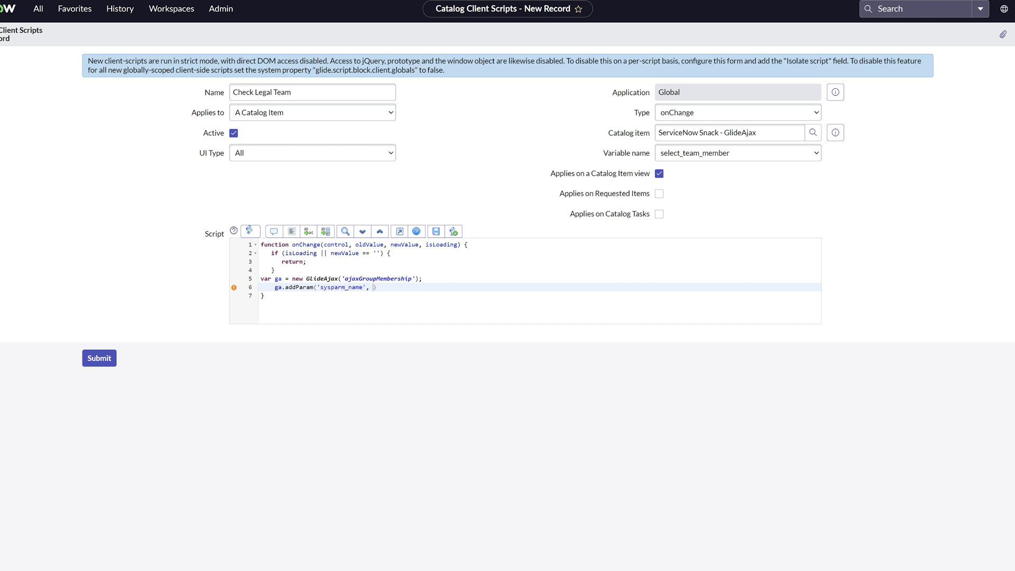
text('checklegal');)
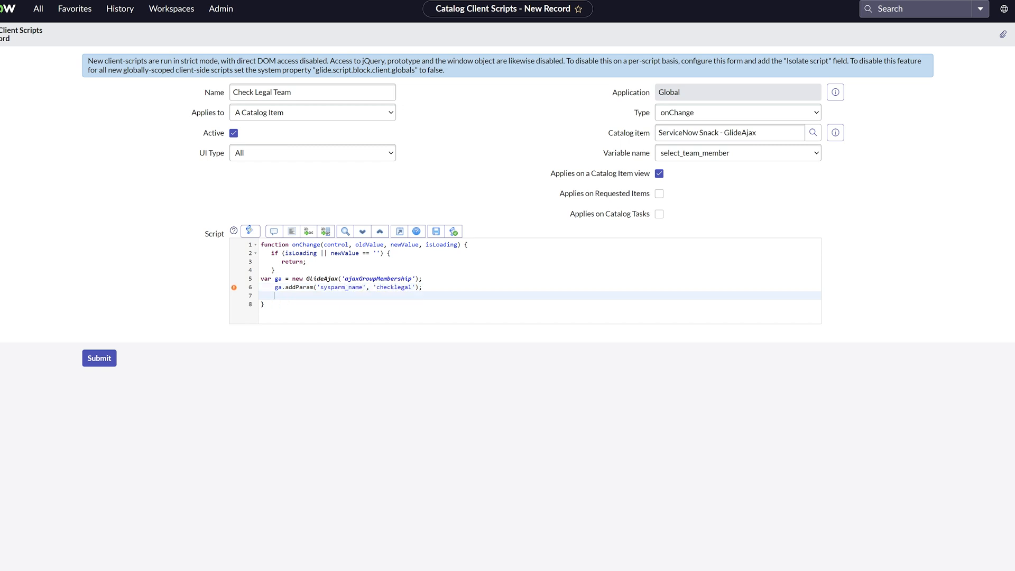
text(ga.addParam(''))
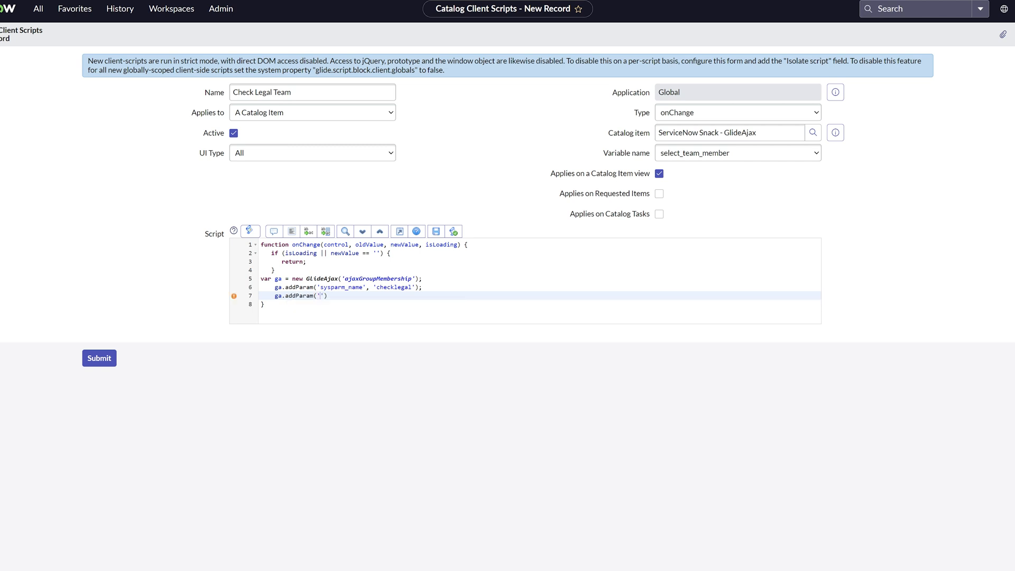
text('sysparm_userID',)
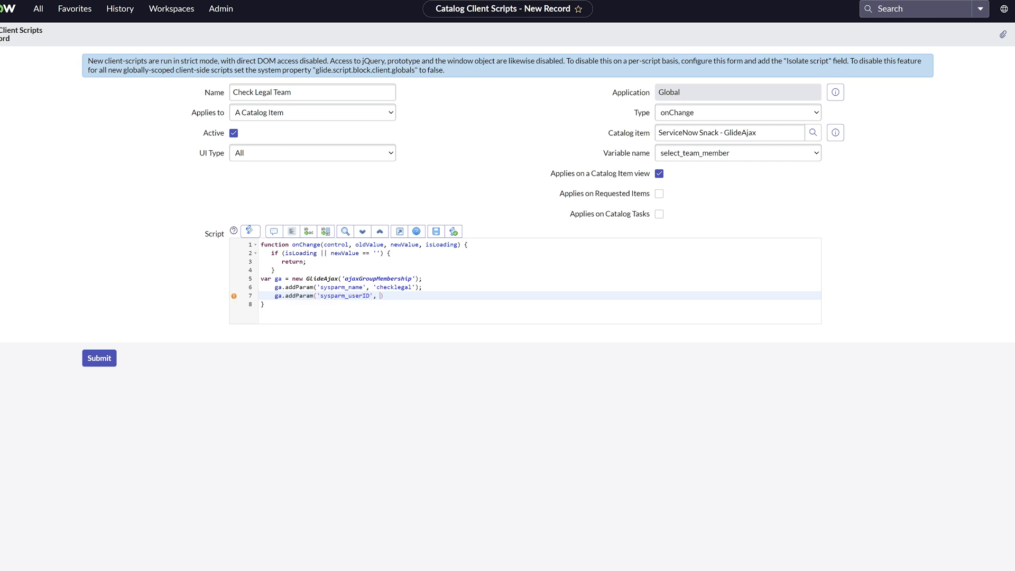
text(newValue);)
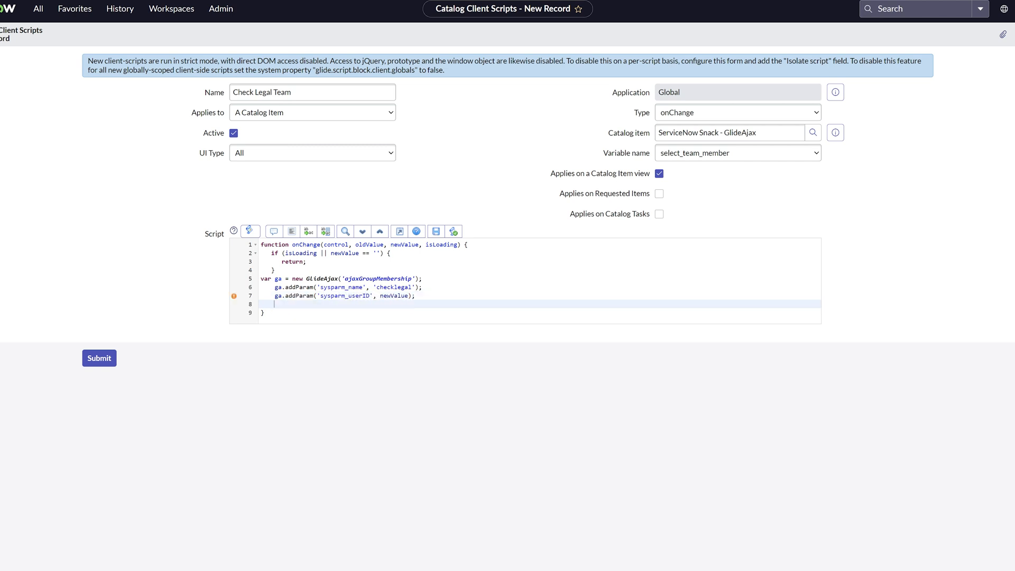
text(ga.getXMLAnswer())
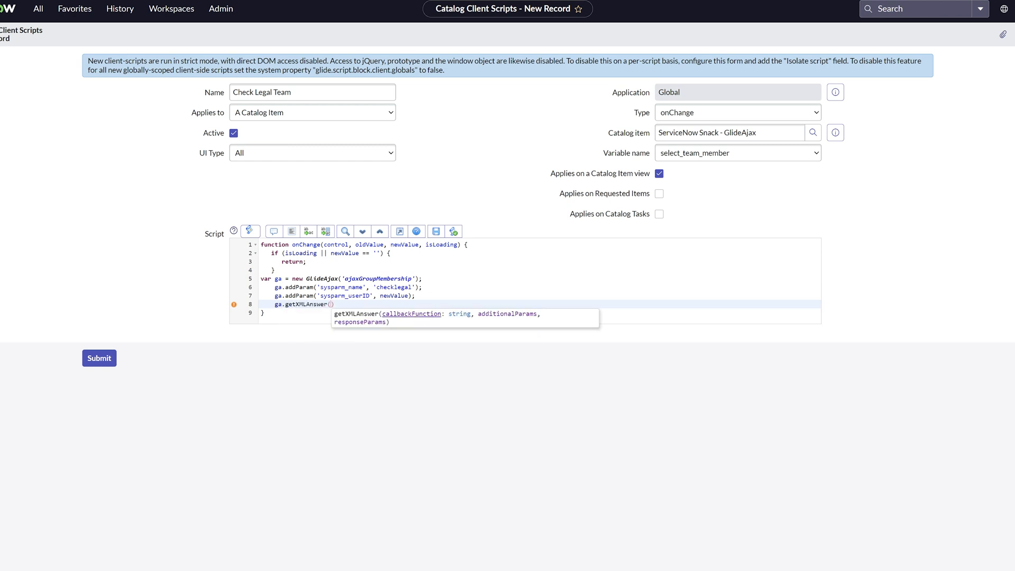
text(callBack);)
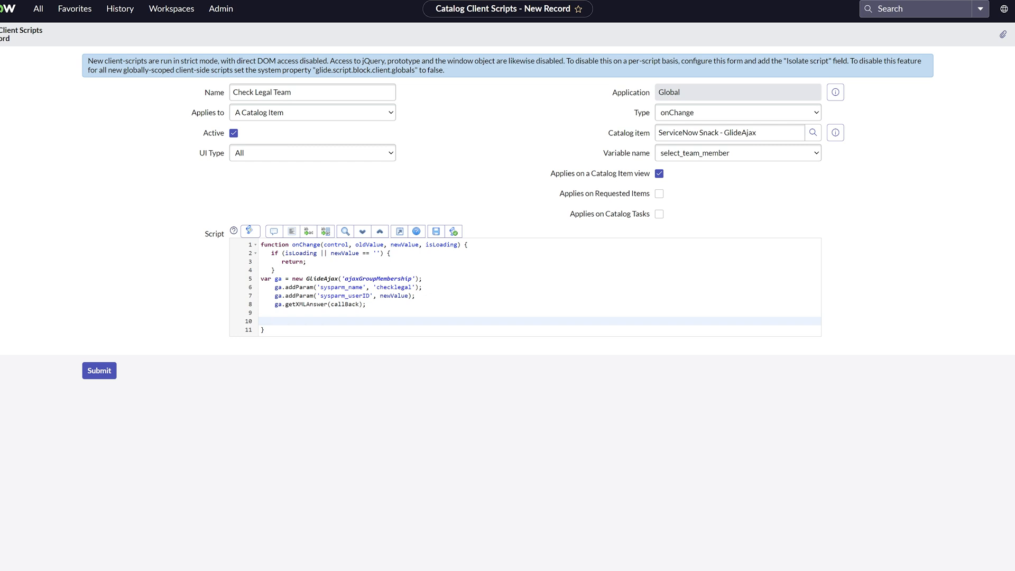
Write callBack(answer) showing Container1 when 'true', otherwise hiding it and clearing legal_field
text(function callBack(answer) {})
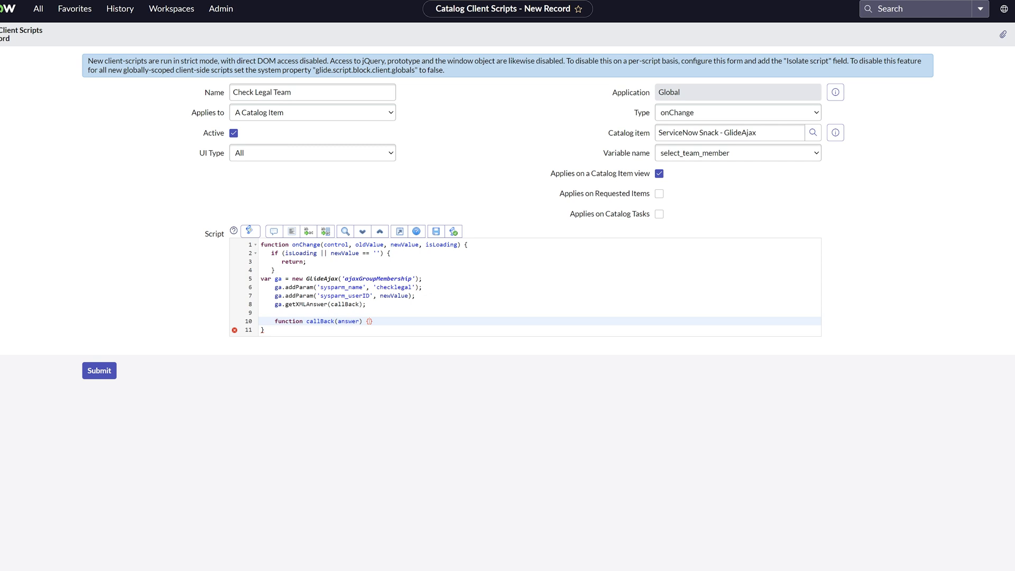
text(if (answer == 'true'){)
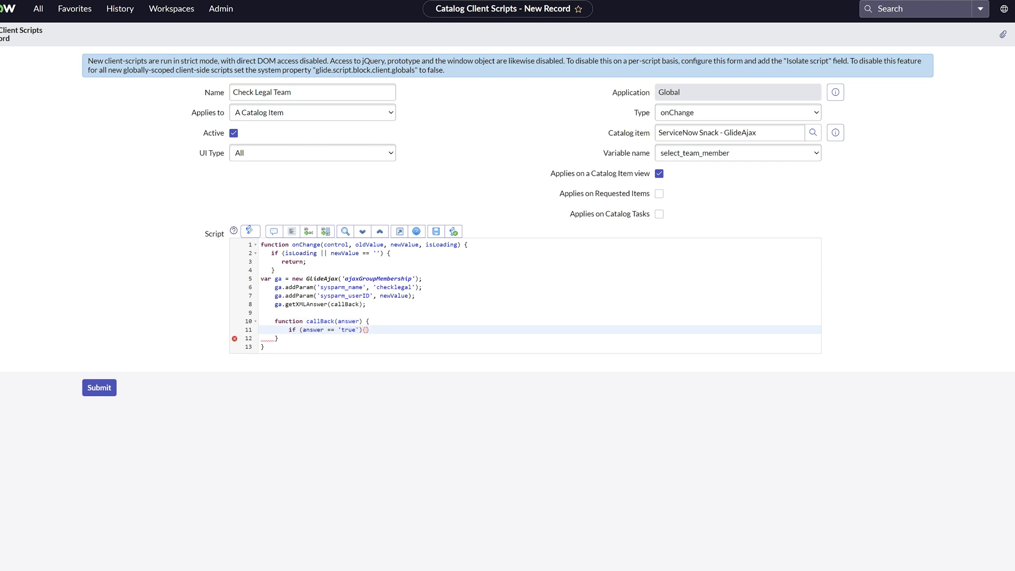
text(g_form.setDisplay('Container1', true);)
text(} else)
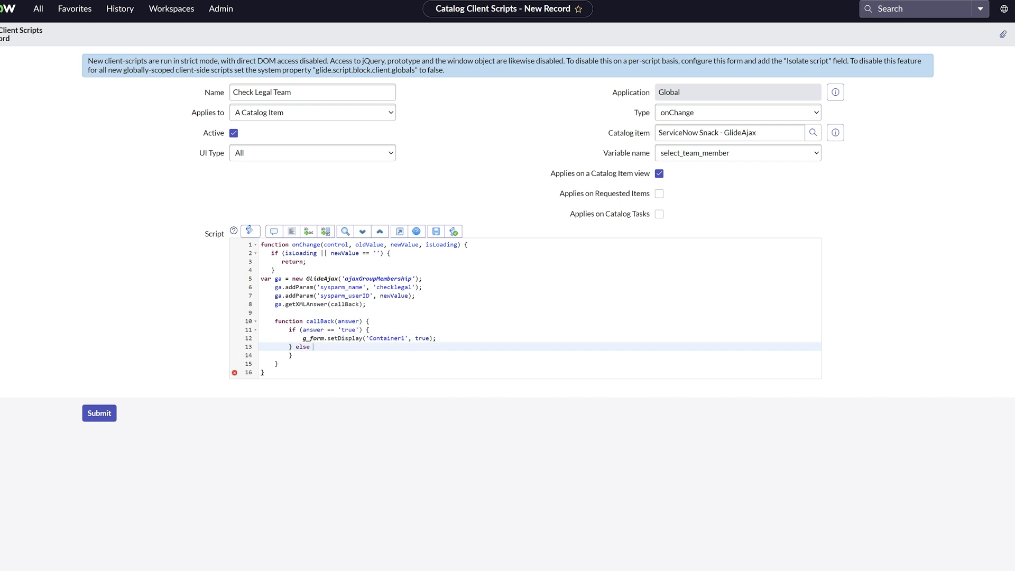
text(g_form.setDisplay('Container1', false);)
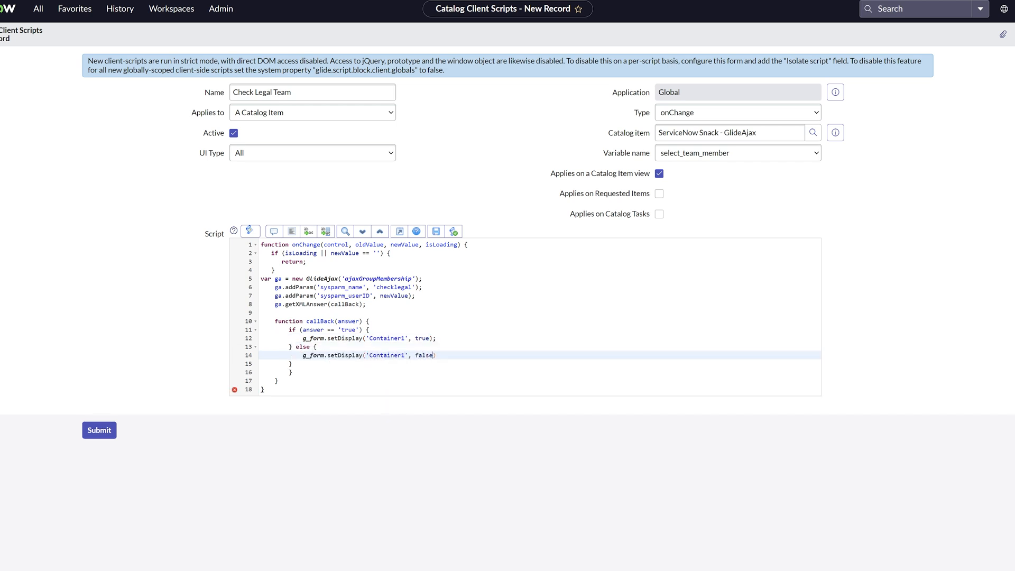
text(g_form.clearValue('legal_field'))
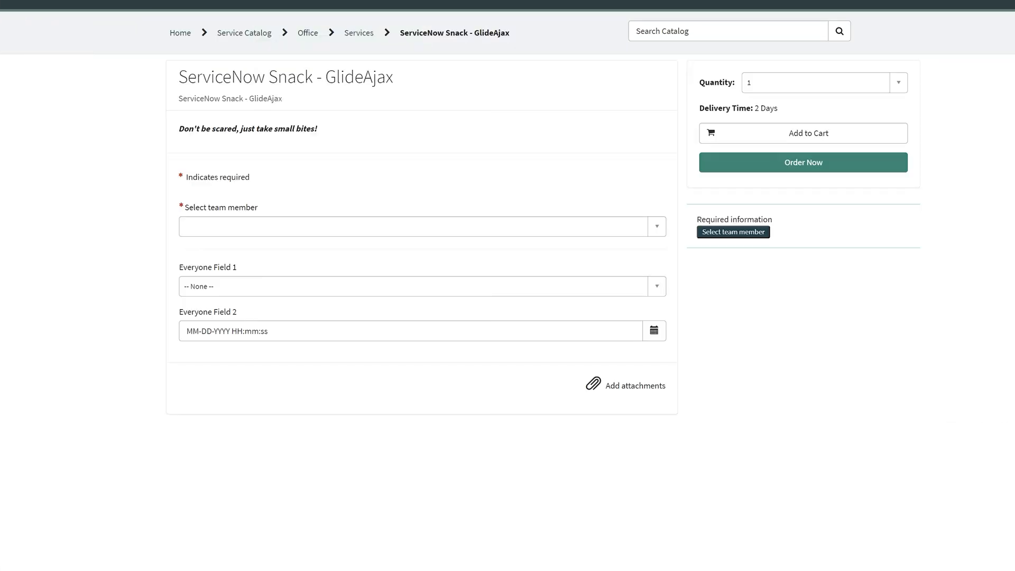
mouse_move(655, 331)
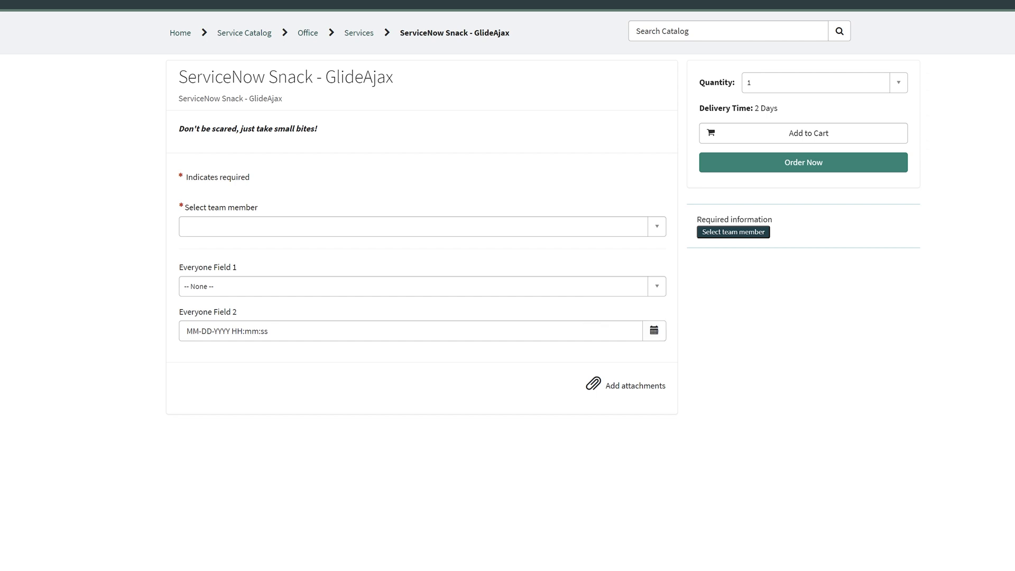
Choose a non-legal team member, then Snack Legal User to reveal Legal Fields 1 and 2
click(418, 227)
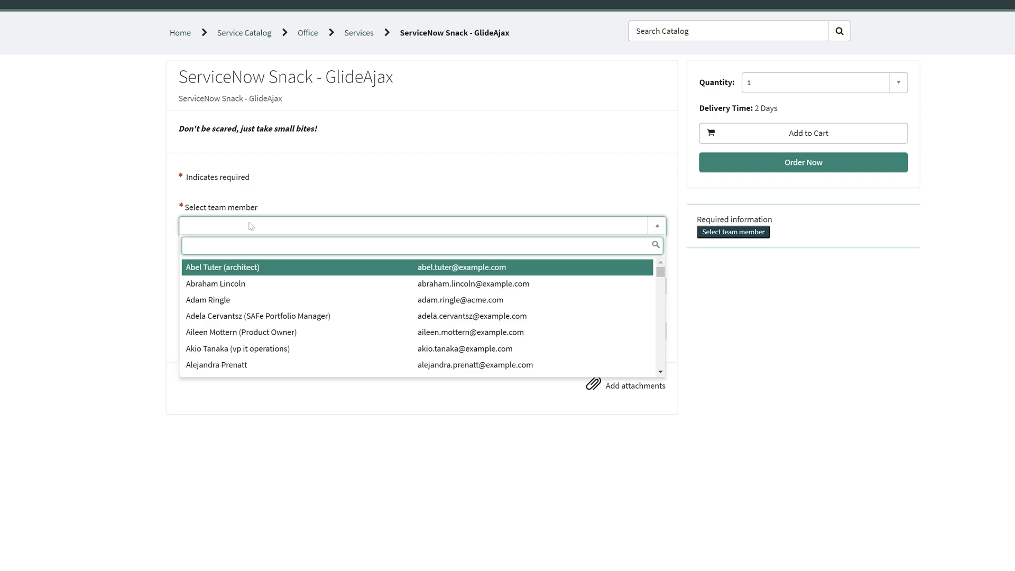
click(222, 267)
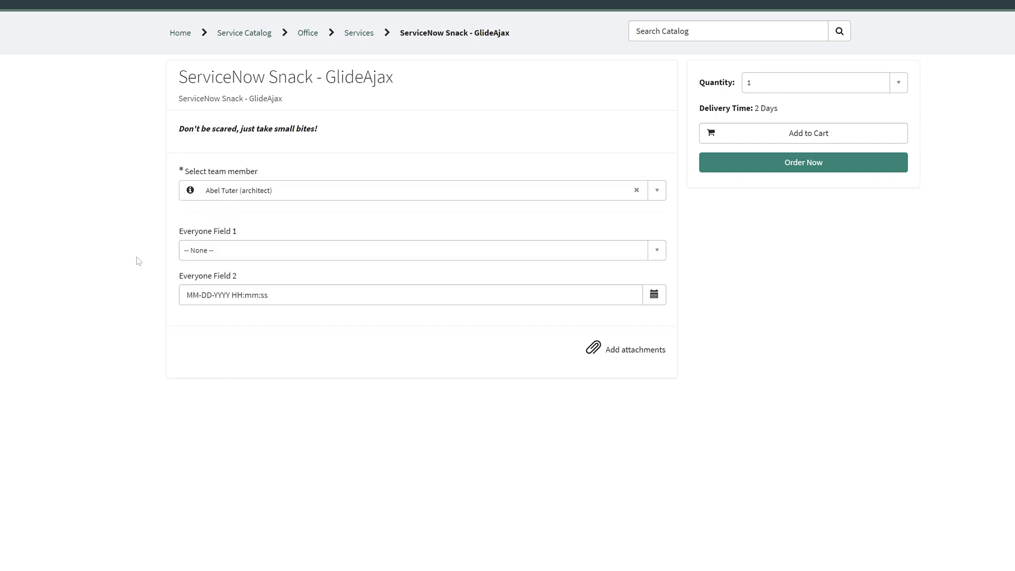
click(656, 189)
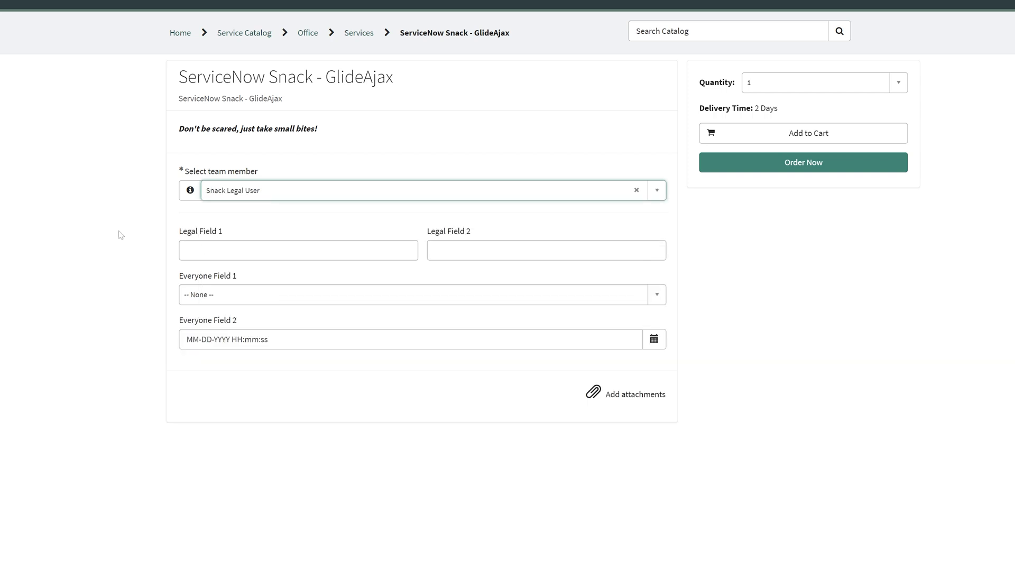
Fill Legal Field 1 and Legal Field 2 with 'awdawd' and 'adwadawd'
click(298, 250)
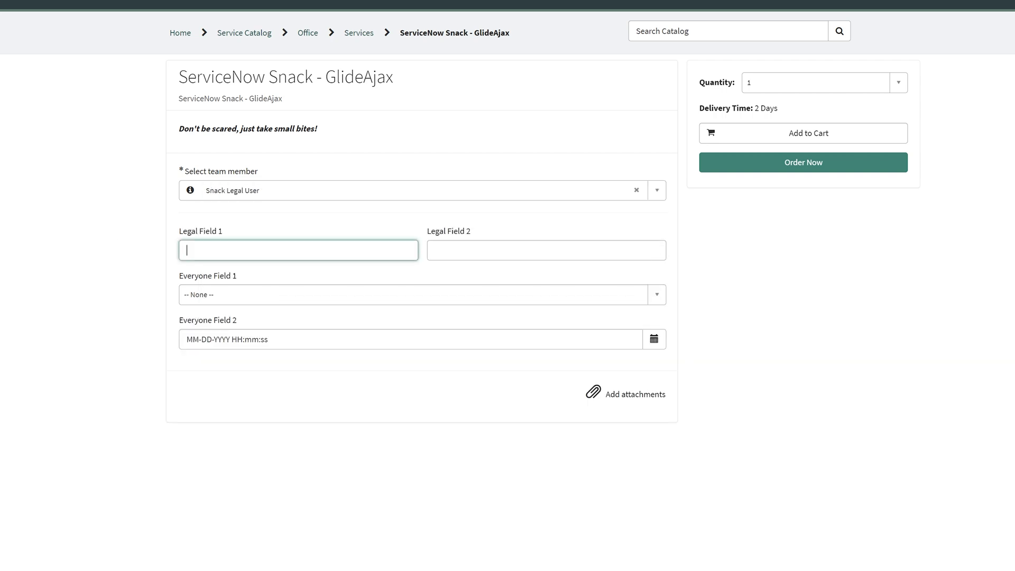
text(awdawd)
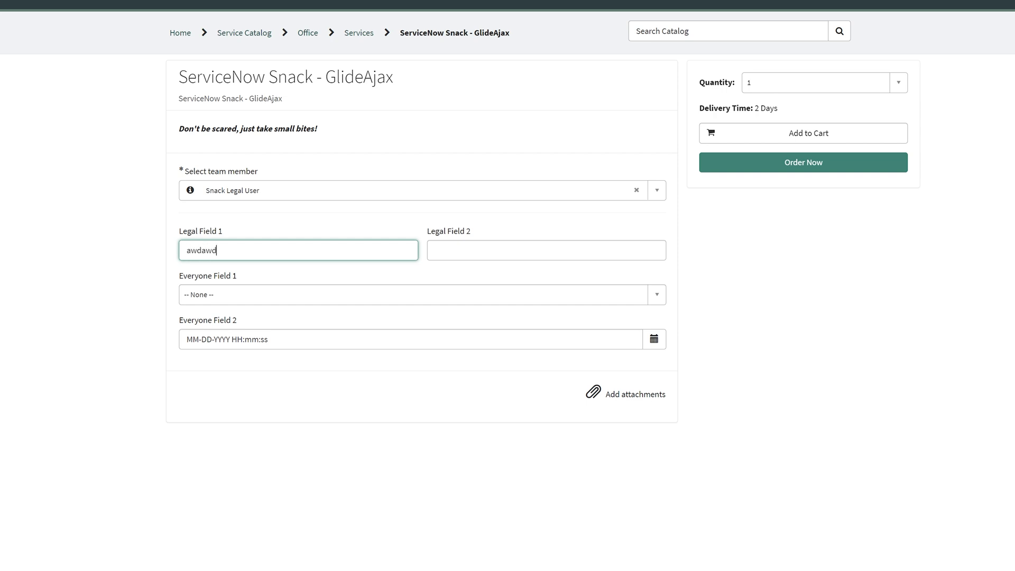
text(adwadawd)
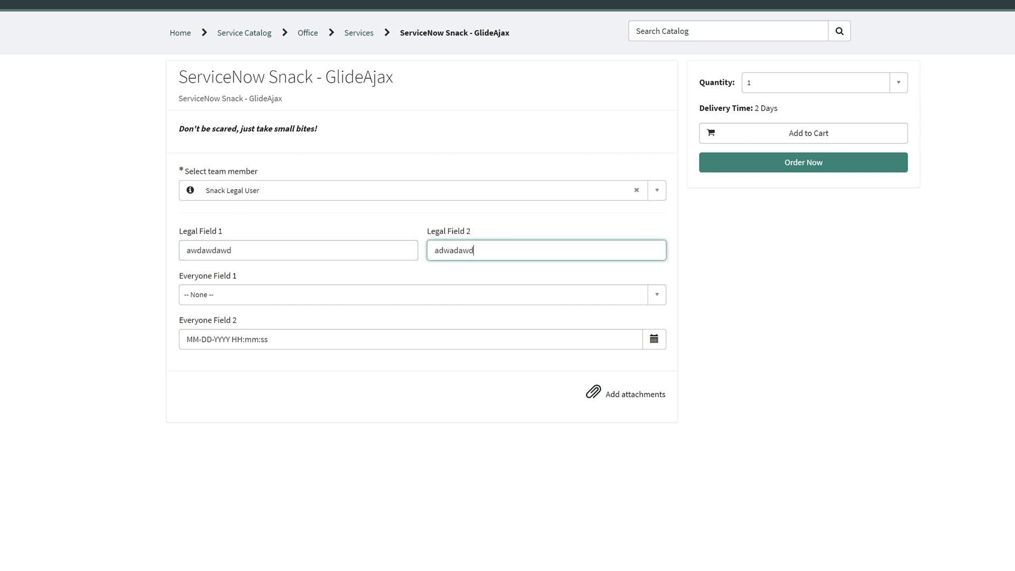
Switch the team member to Abraham Lincoln, then search 'snack' in the dropdown
click(656, 190)
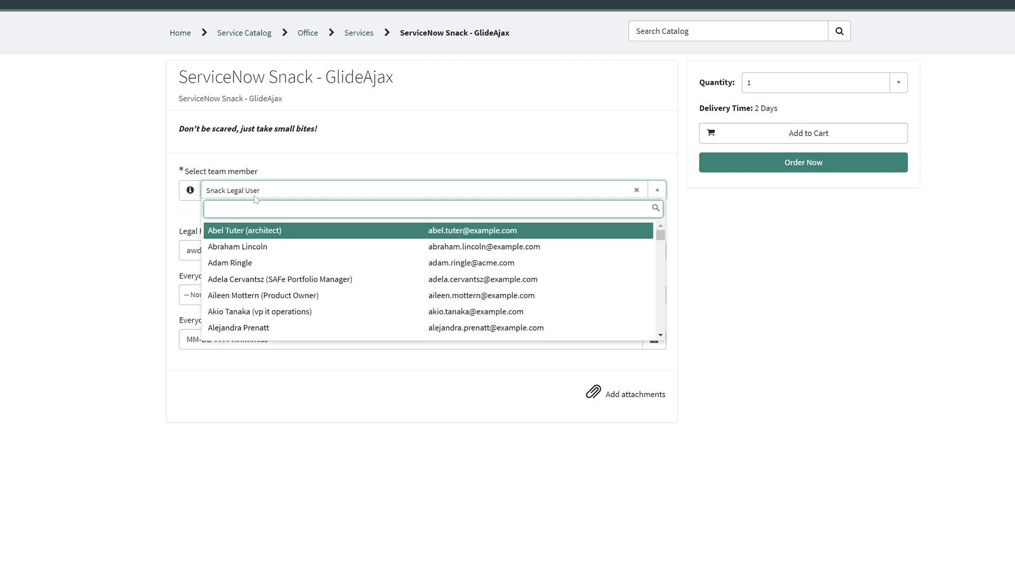
click(237, 247)
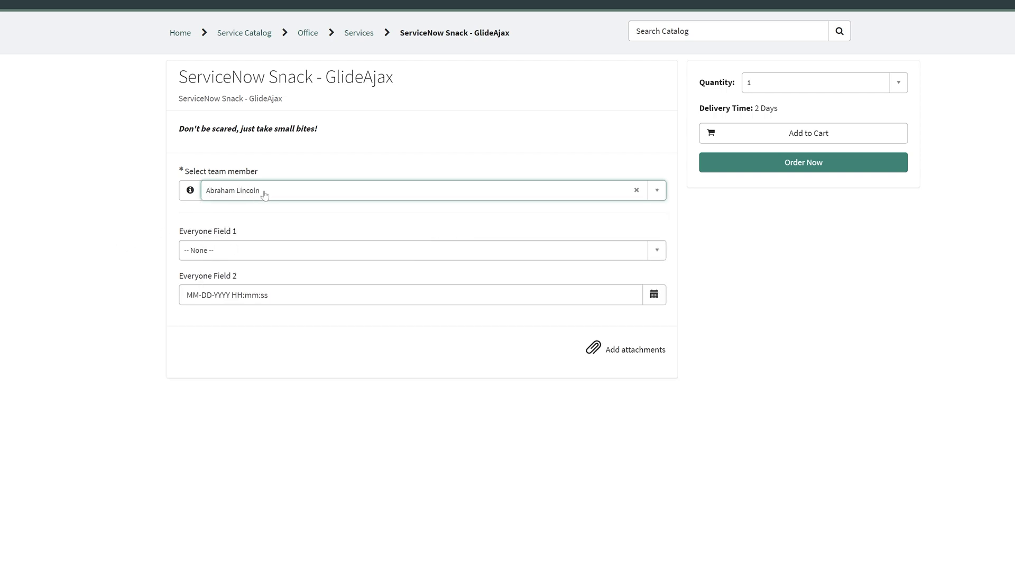
text(snack)
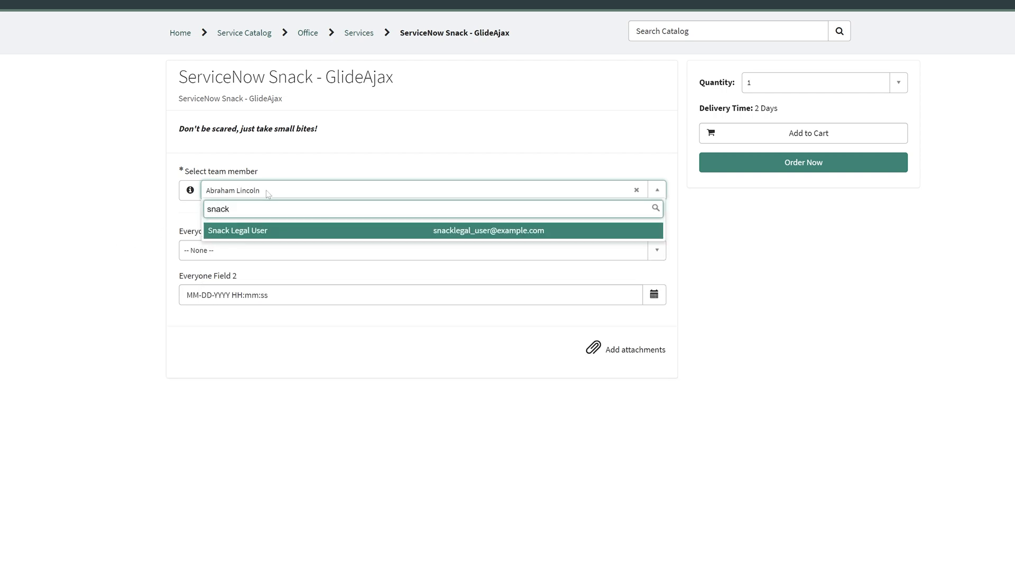